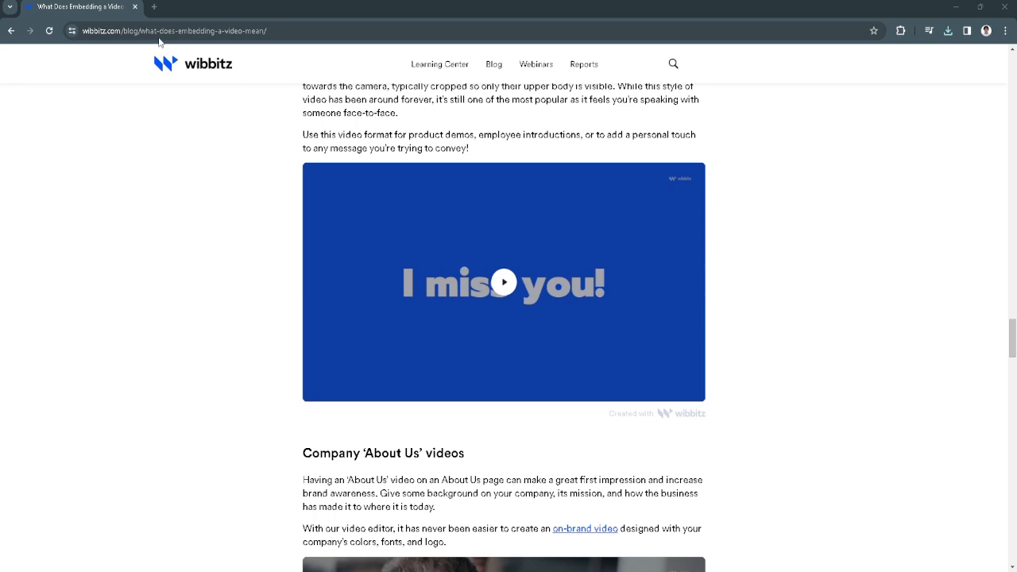
pyautogui.moveTo(290, 153)
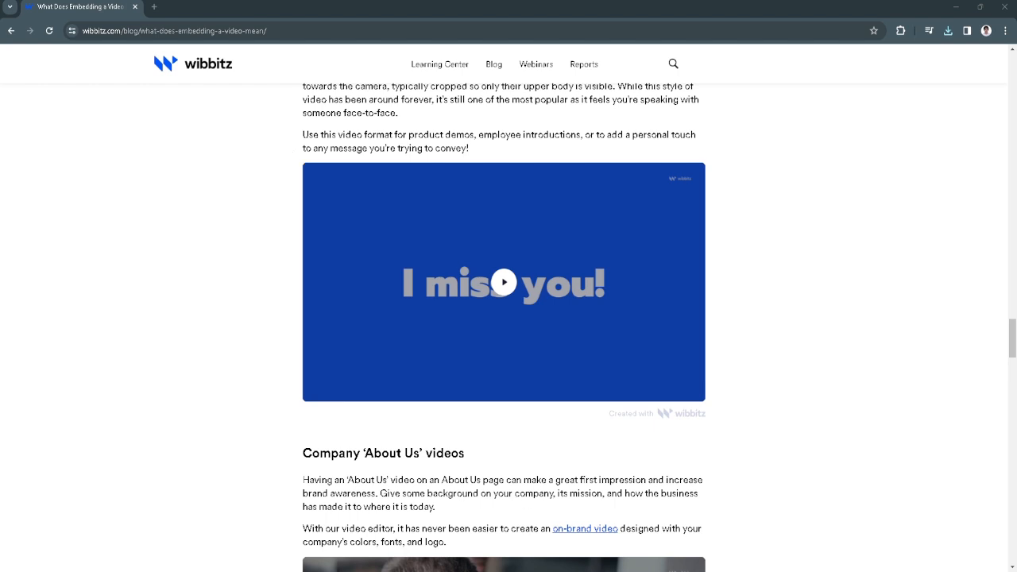
pyautogui.moveTo(709, 430)
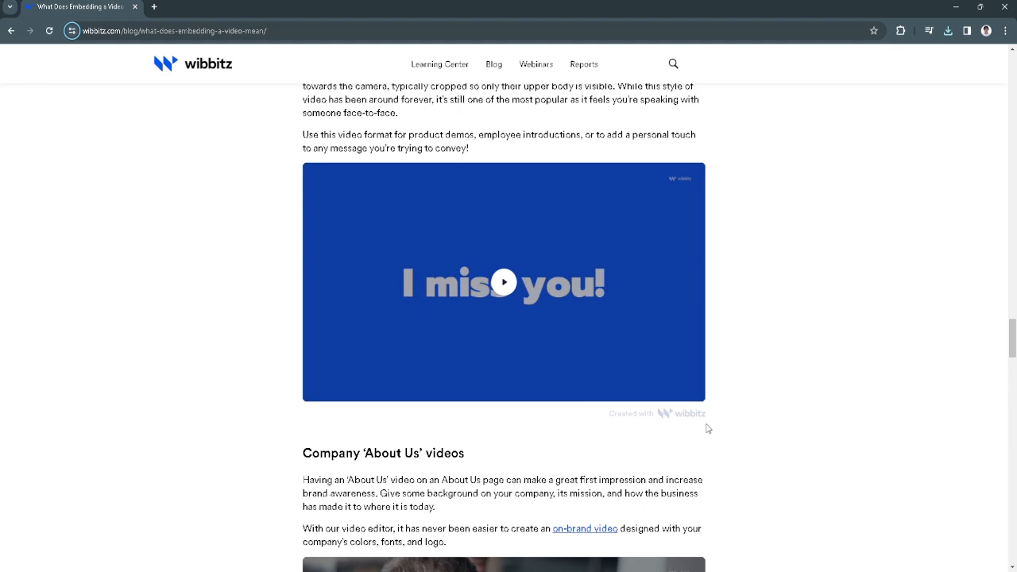
# - Start the embedded talking head video playing, showing the woman with the 'Hey!' caption
pyautogui.scroll(3)
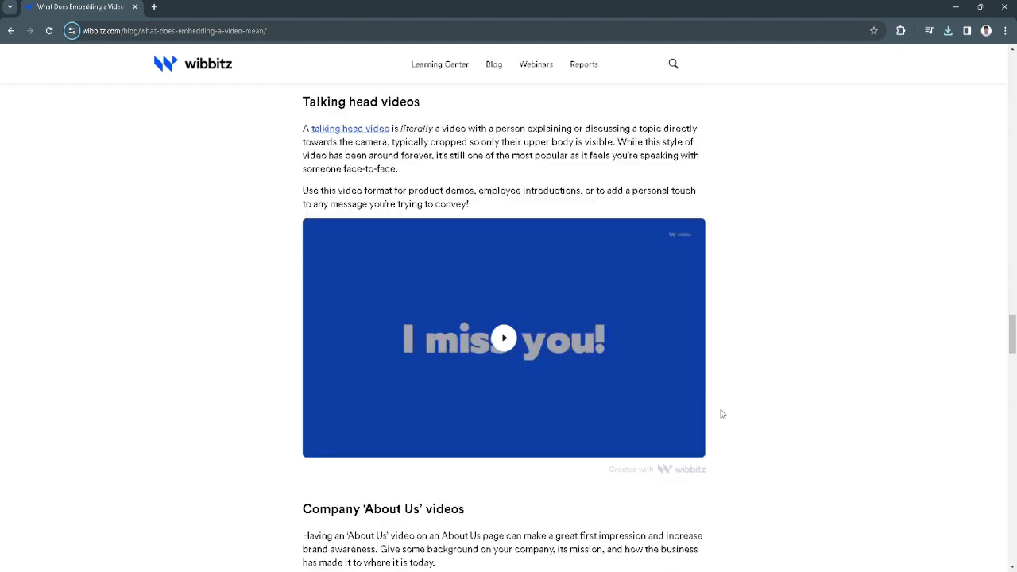
pyautogui.scroll(3)
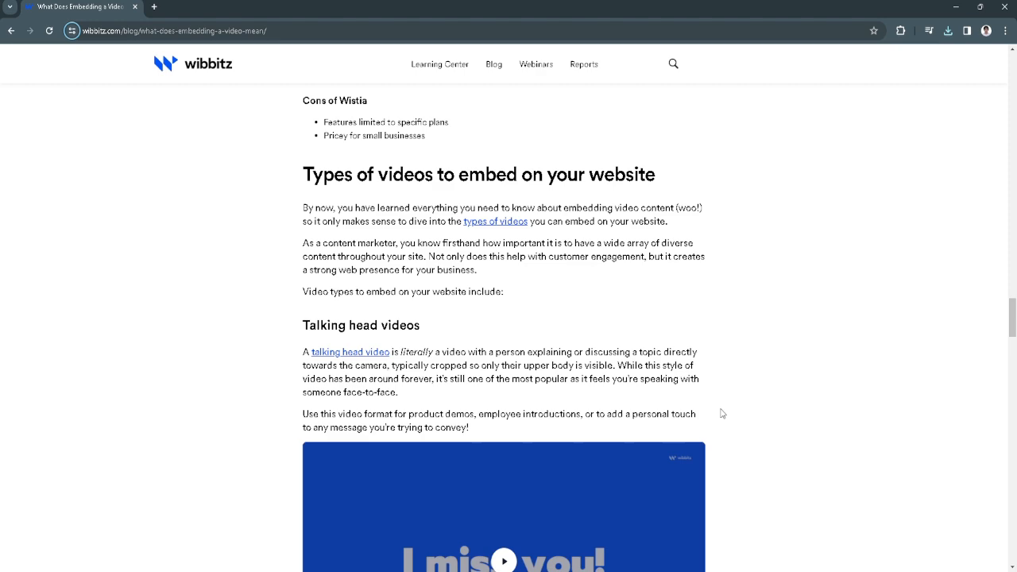
pyautogui.scroll(-3)
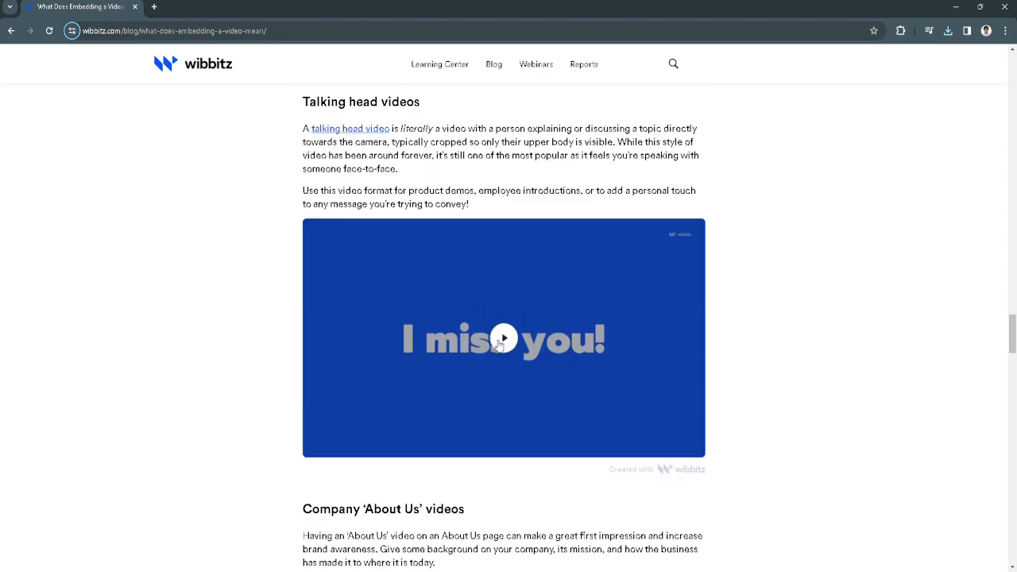
pyautogui.click(503, 337)
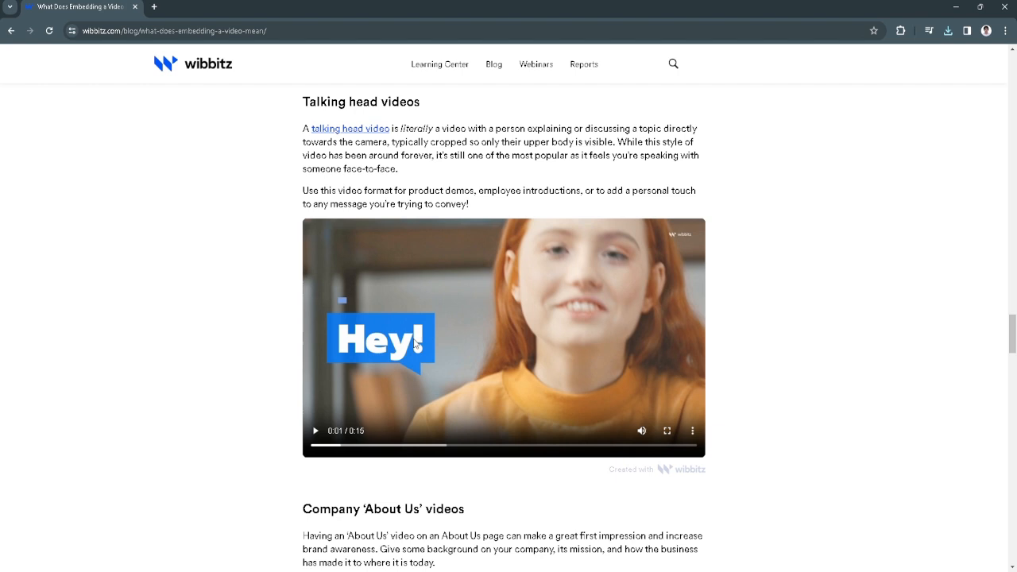
pyautogui.moveTo(419, 406)
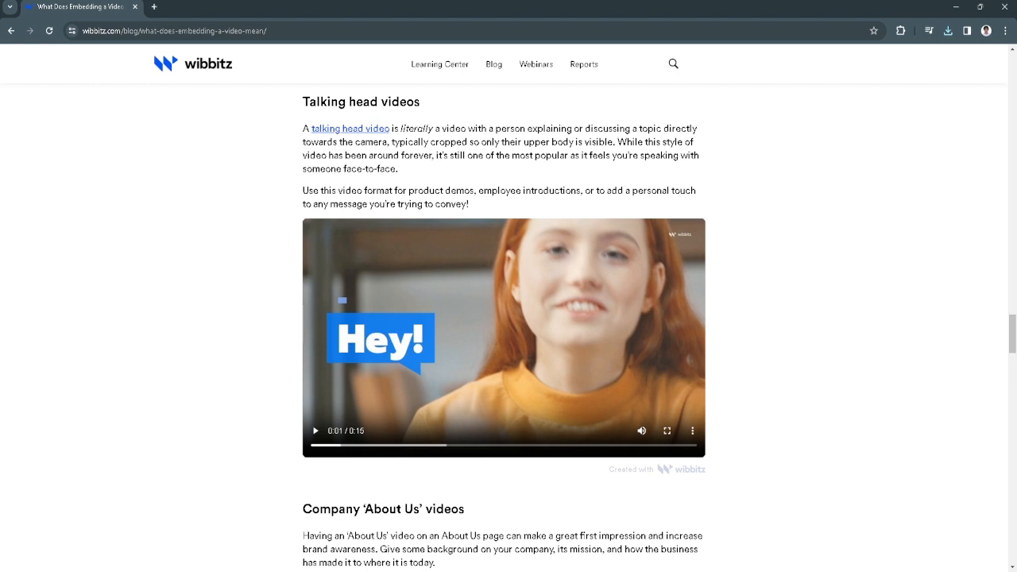
pyautogui.moveTo(48, 30)
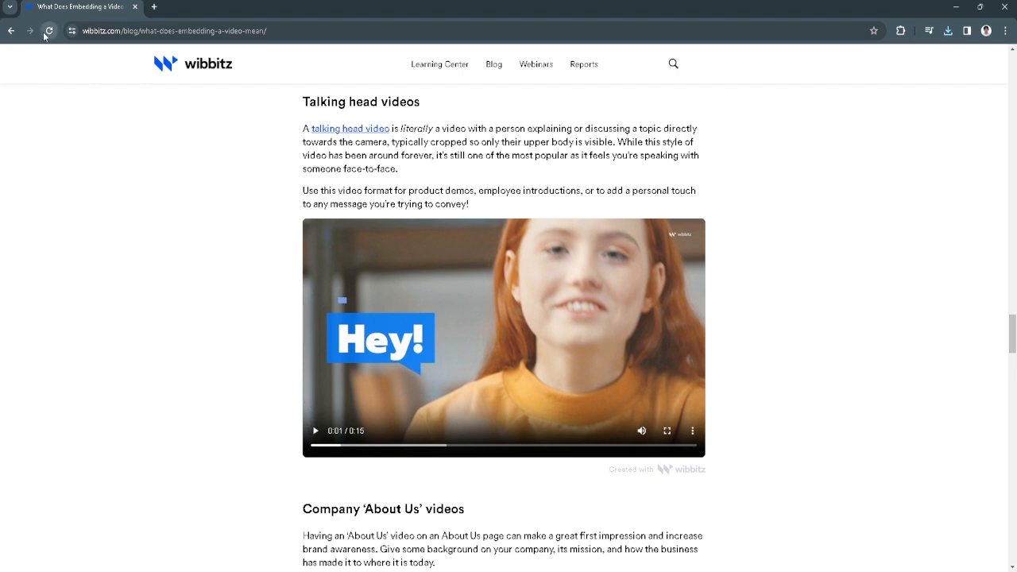
# - Reload the Wibbitz article and inspect the embedded video's element in DevTools
pyautogui.click(49, 30)
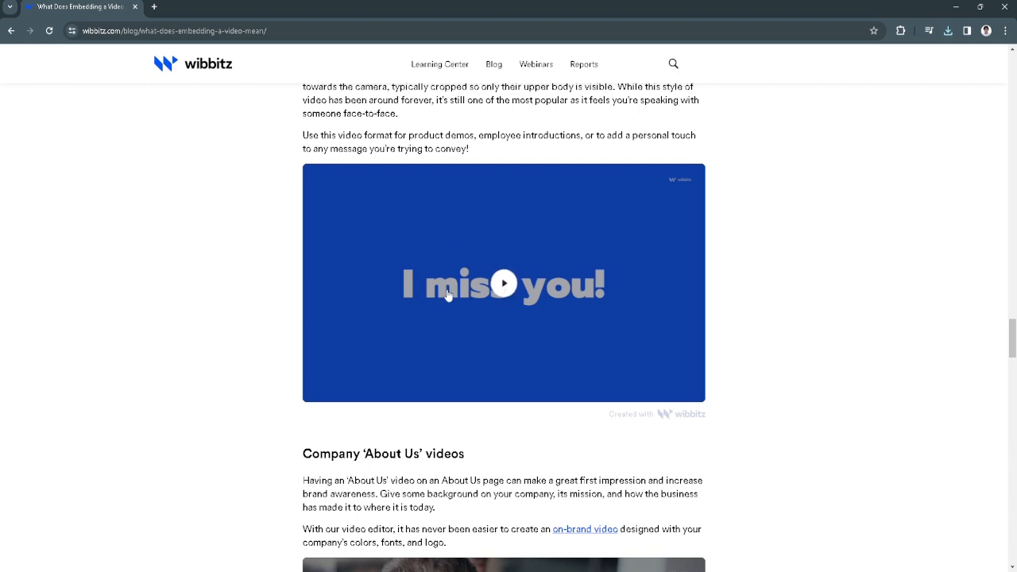
pyautogui.moveTo(471, 350)
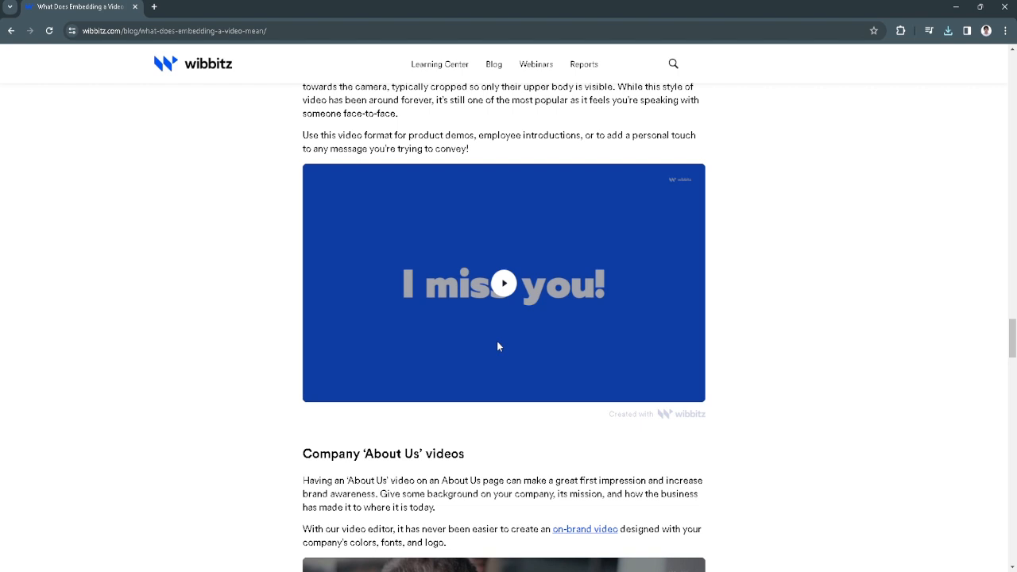
pyautogui.moveTo(768, 294)
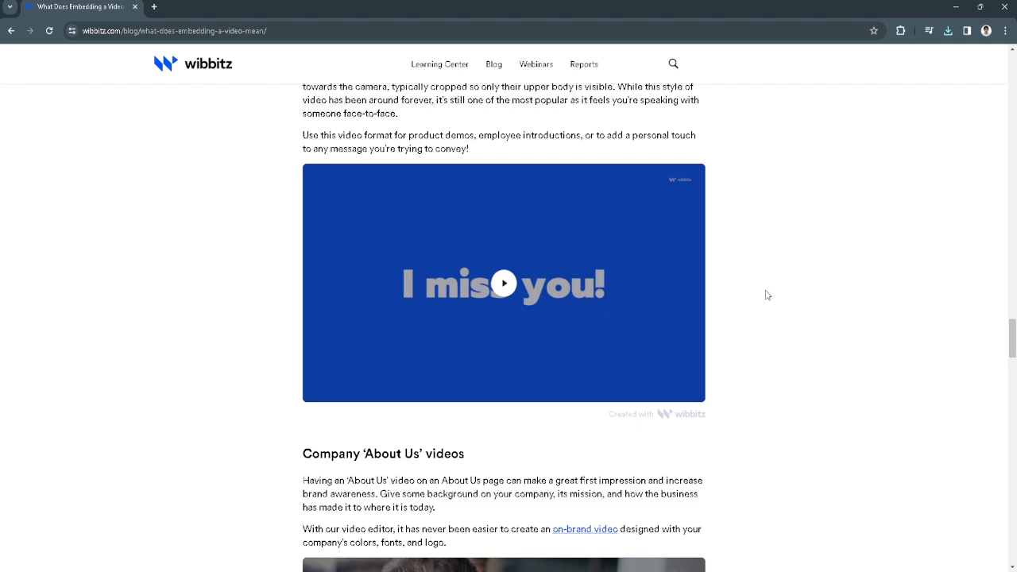
pyautogui.moveTo(357, 231)
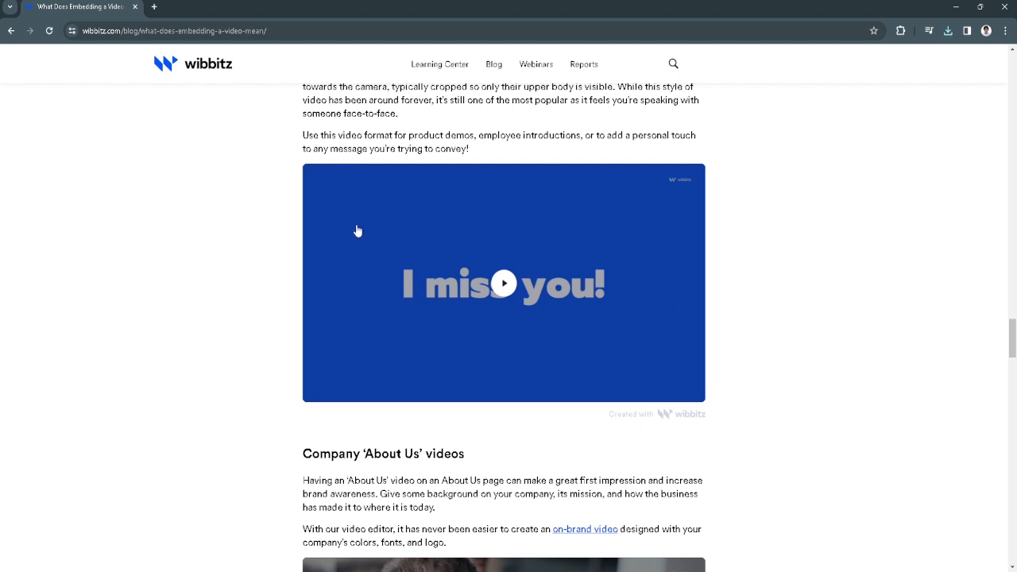
pyautogui.moveTo(699, 375)
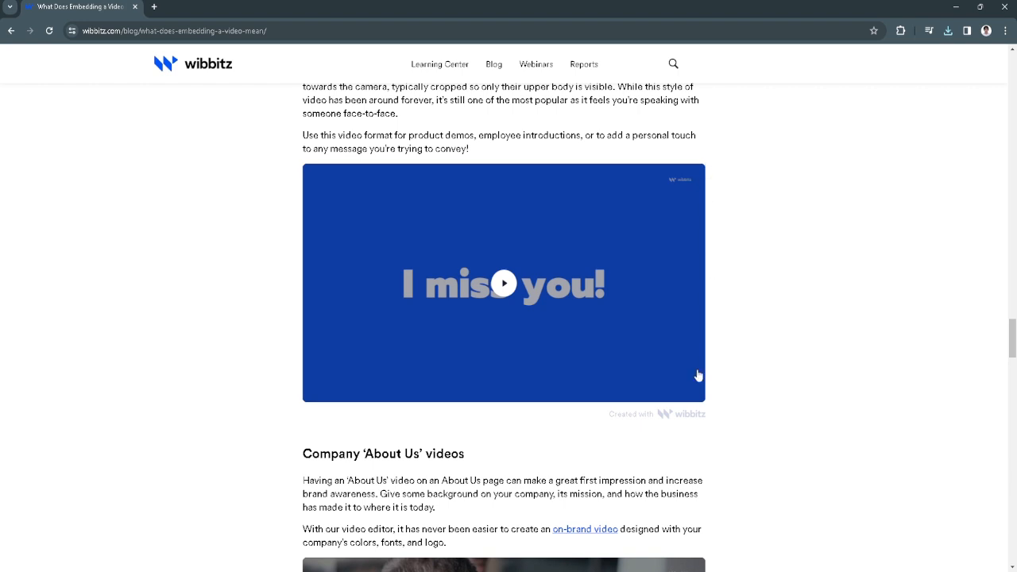
pyautogui.moveTo(568, 226)
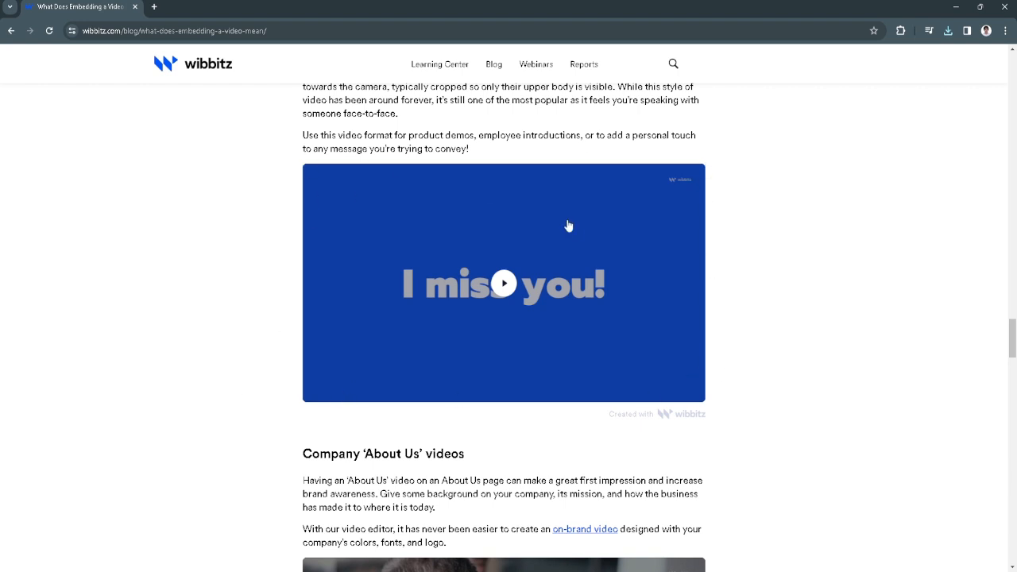
pyautogui.moveTo(445, 288)
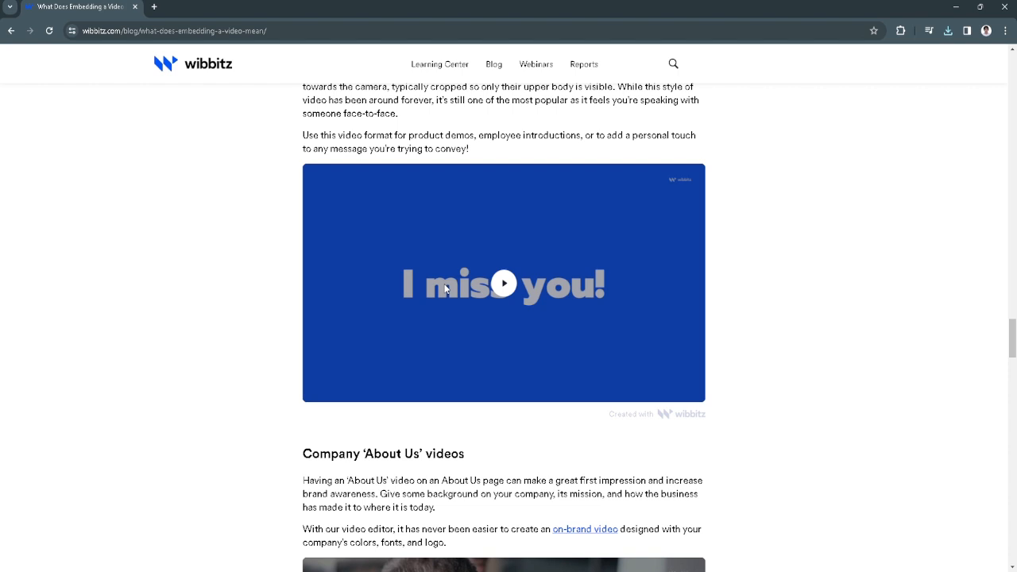
pyautogui.moveTo(456, 302)
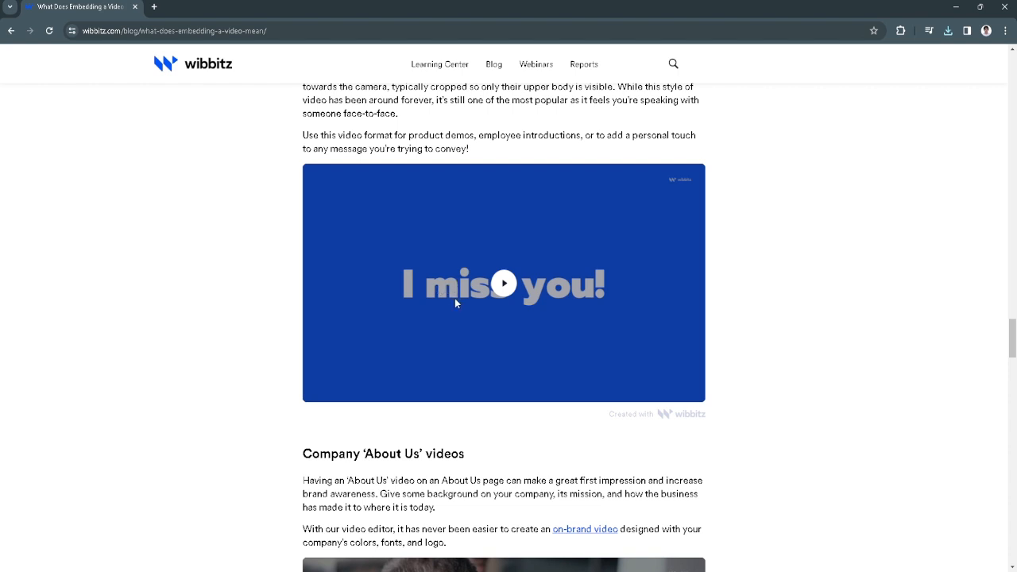
pyautogui.moveTo(779, 341)
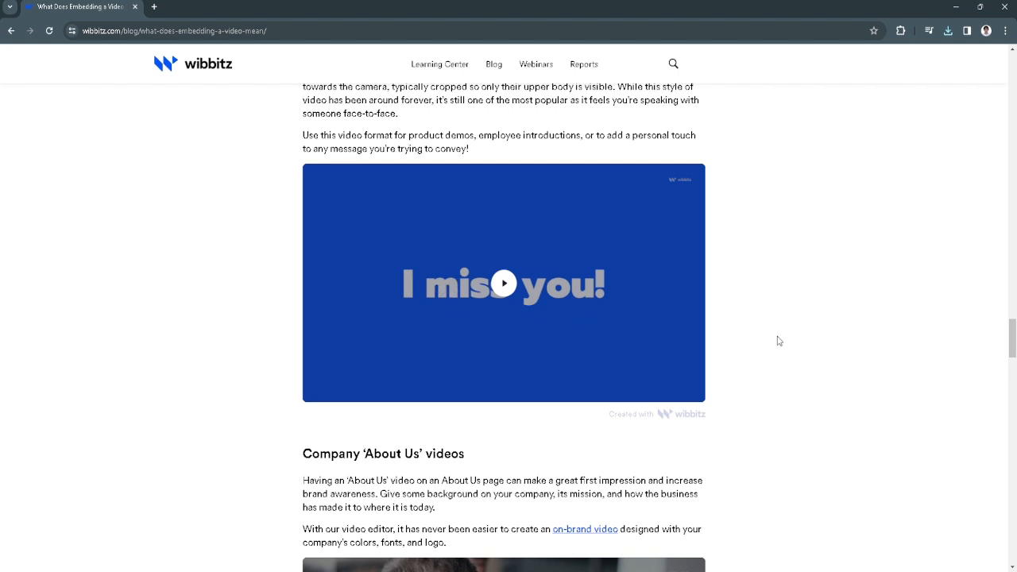
pyautogui.click(504, 283)
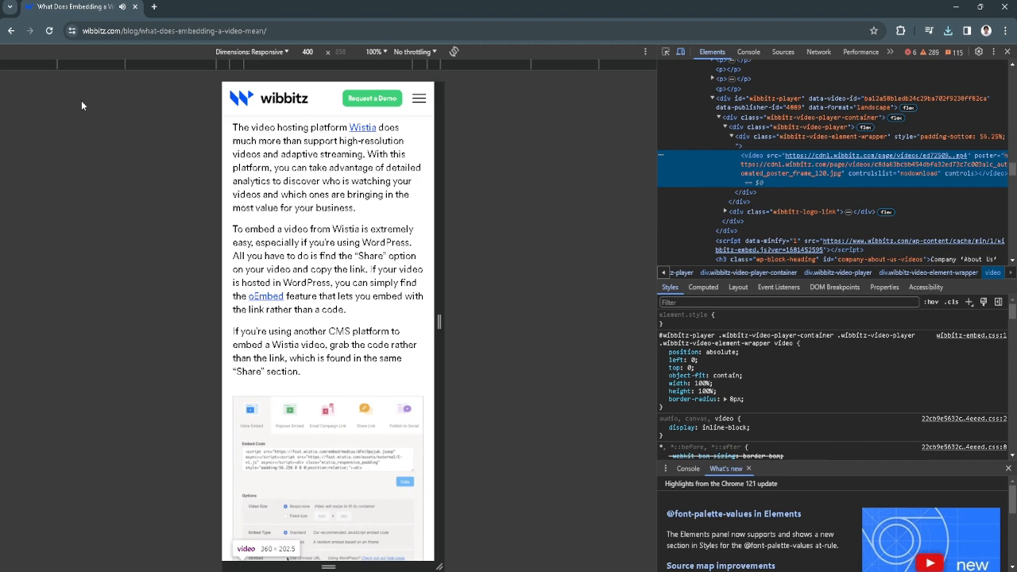
# - Switch DevTools to the Network panel to view the page's requests
pyautogui.scroll(-3)
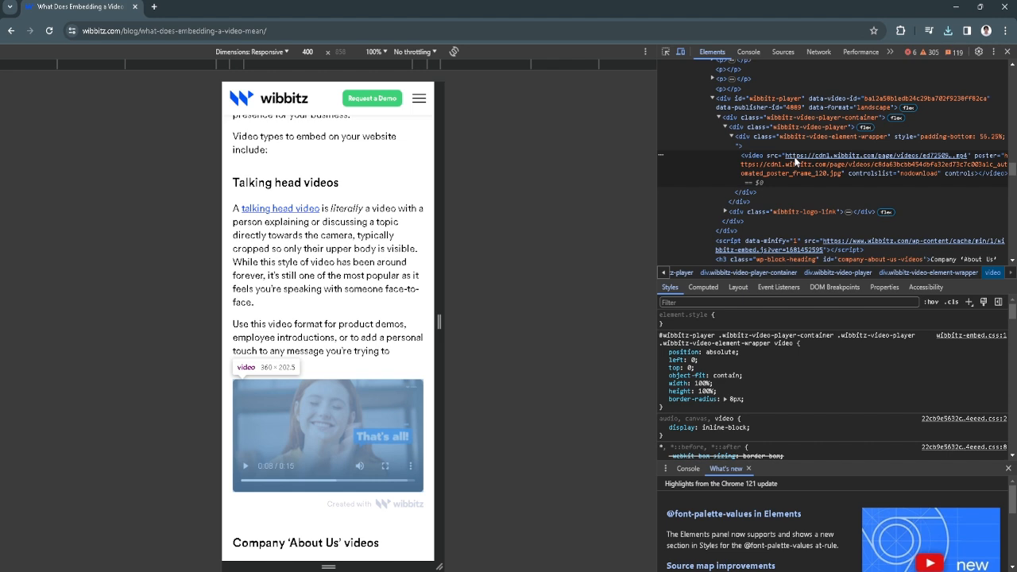
pyautogui.click(819, 52)
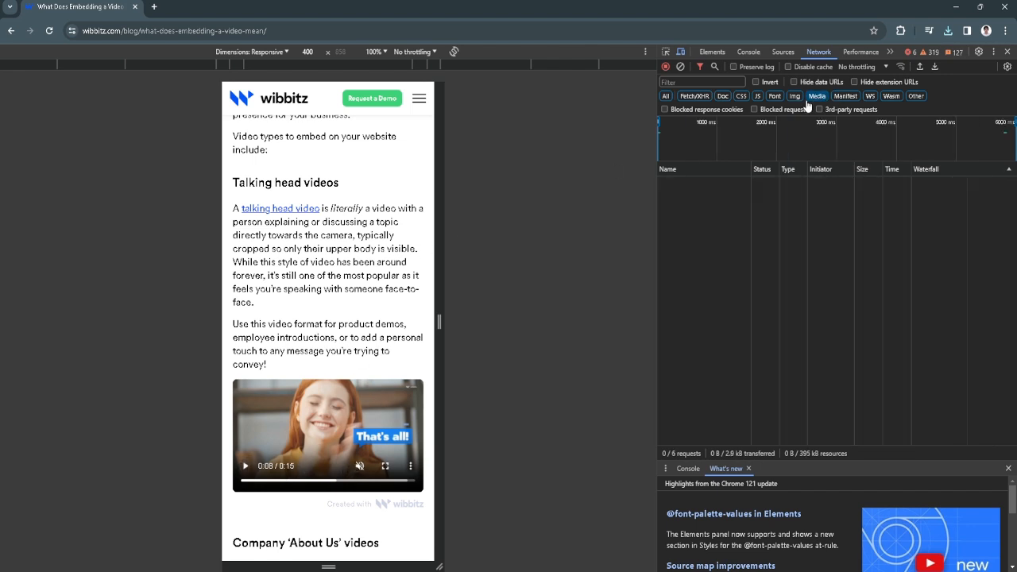
# - Filter network requests to Media, capturing the video file's request with status 206
pyautogui.click(246, 466)
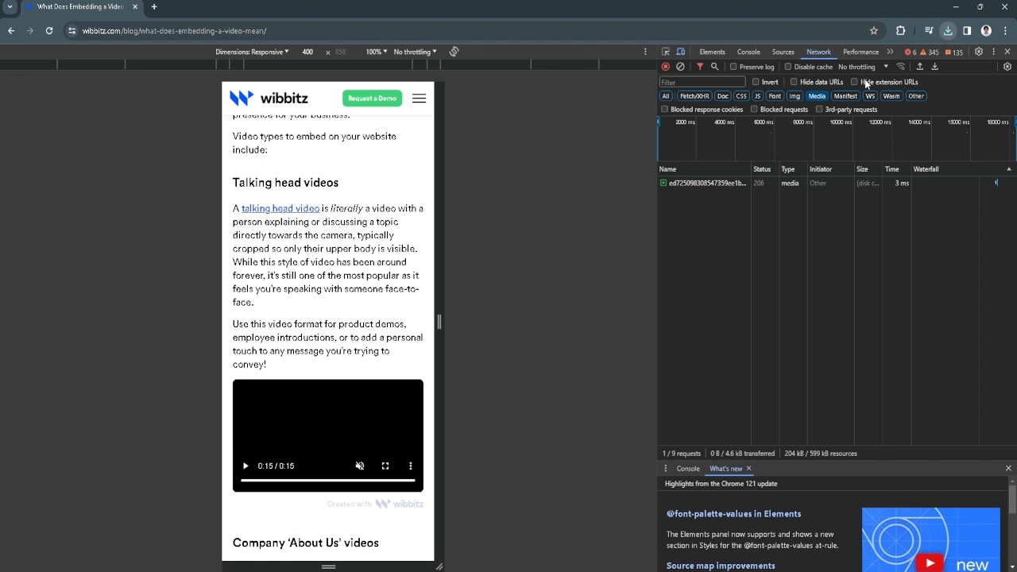
pyautogui.moveTo(635, 214)
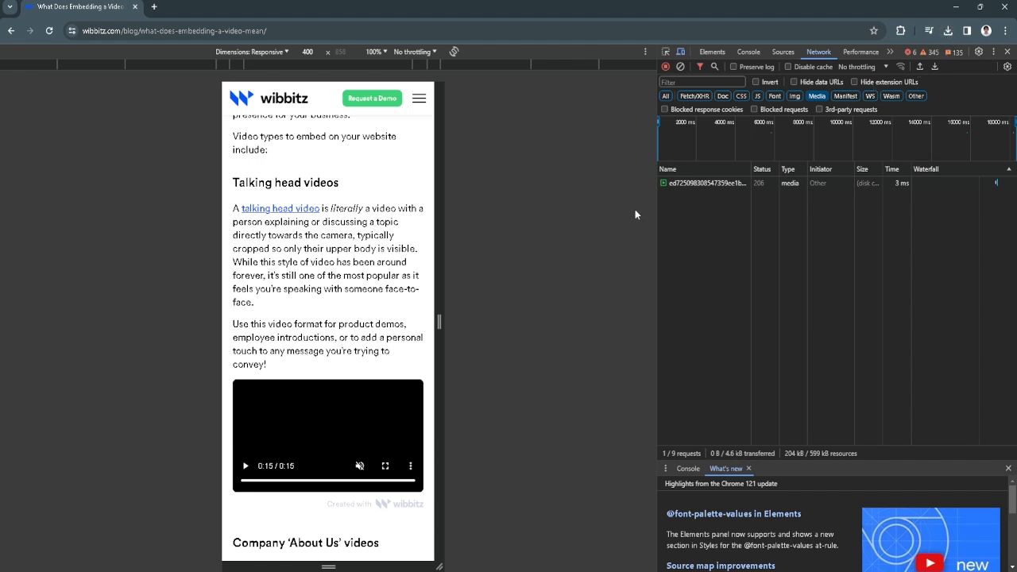